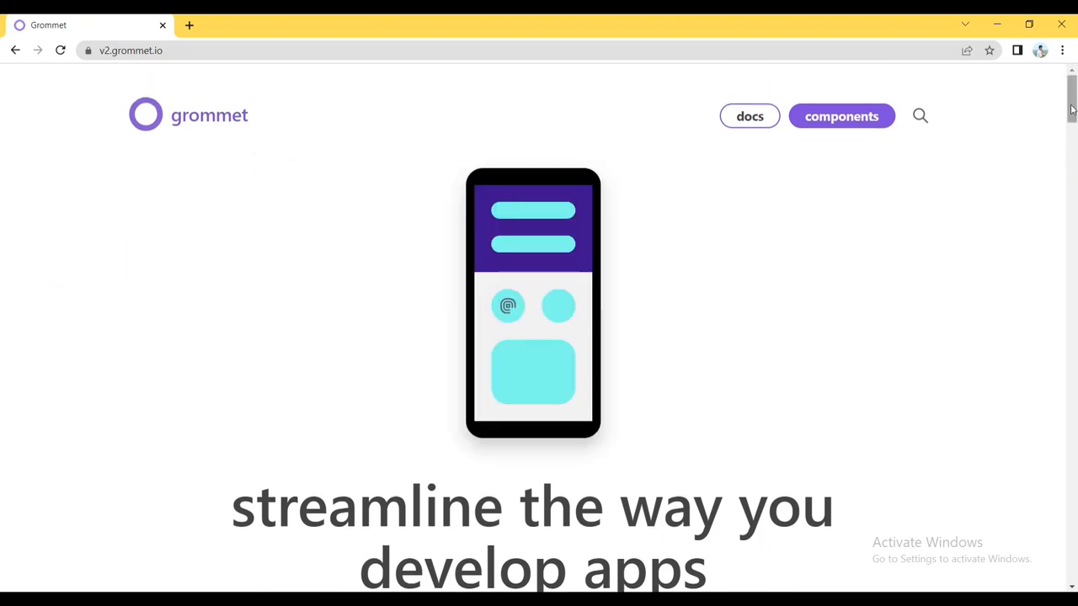
Step: Browse the homepage sections down to the closing 'try grommet' invitation with the purple mascot
scroll("down", 3)
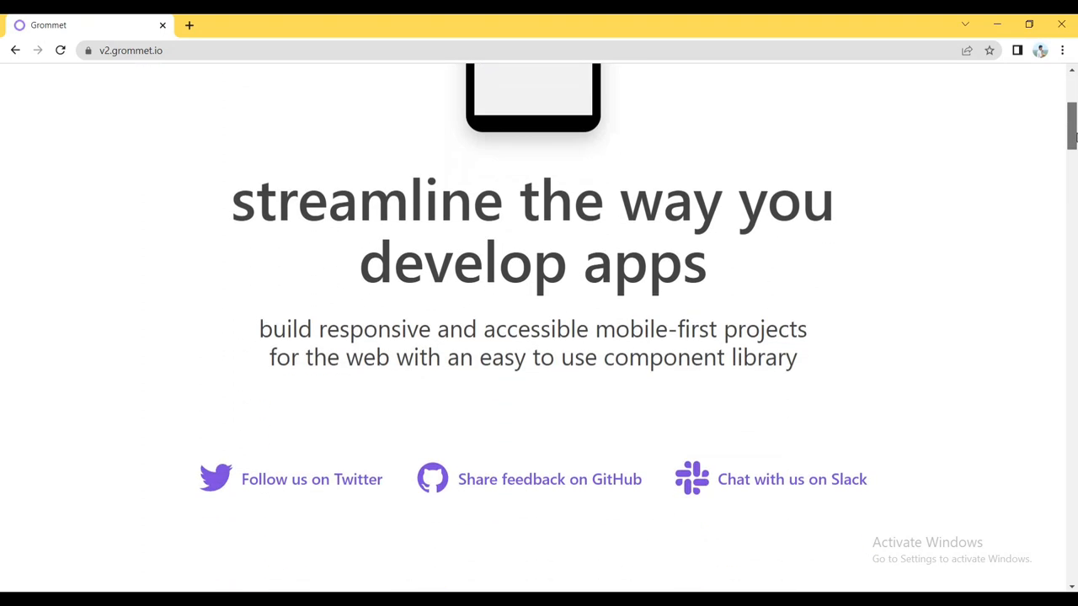
scroll("down", 3)
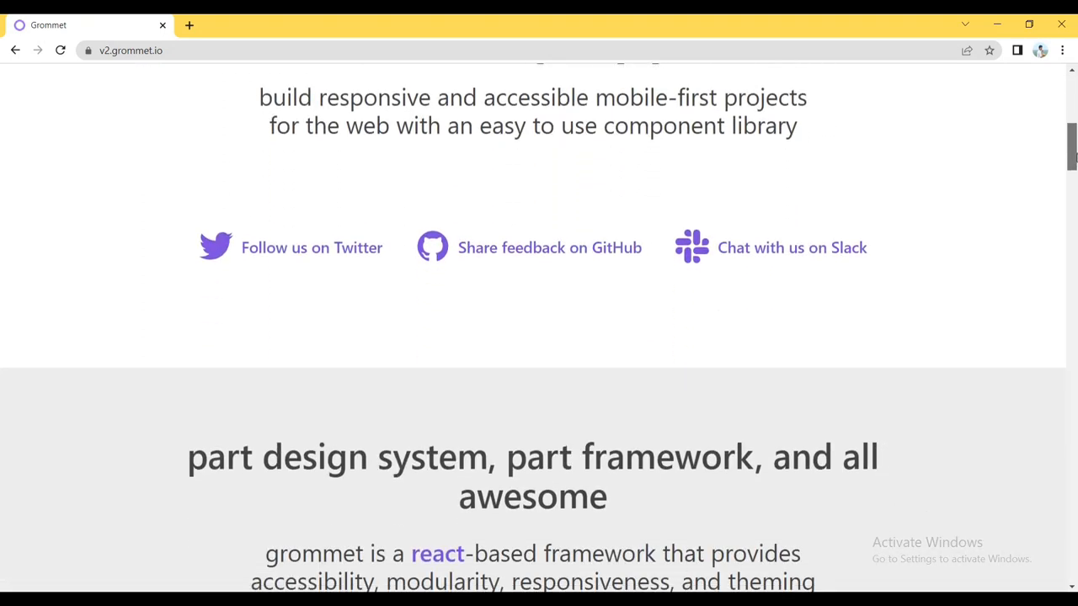
scroll("down", 3)
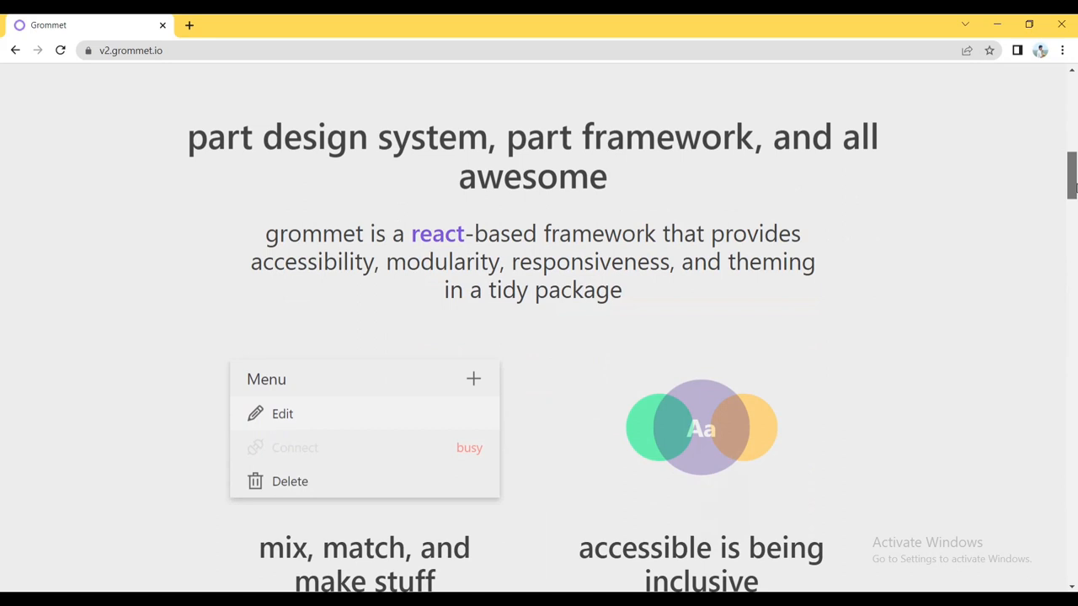
scroll("down", 3)
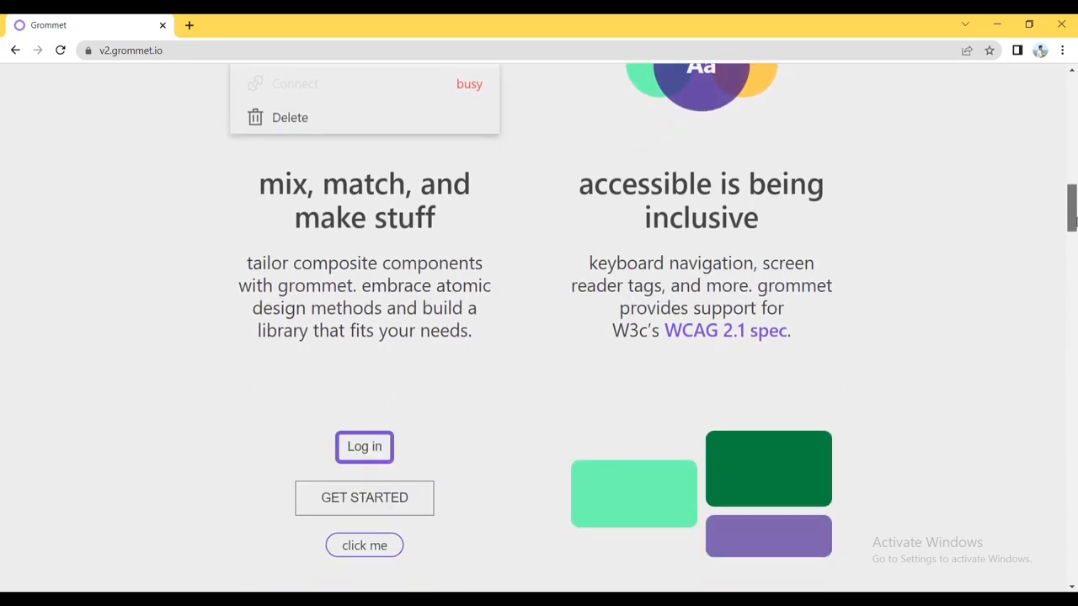
scroll("down", 3)
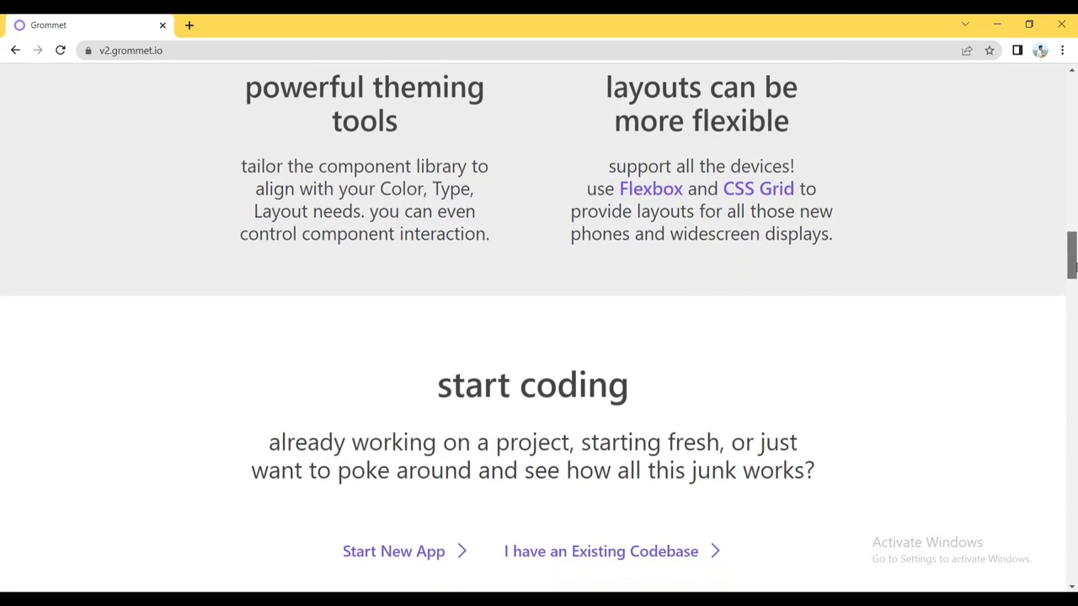
scroll("down", 3)
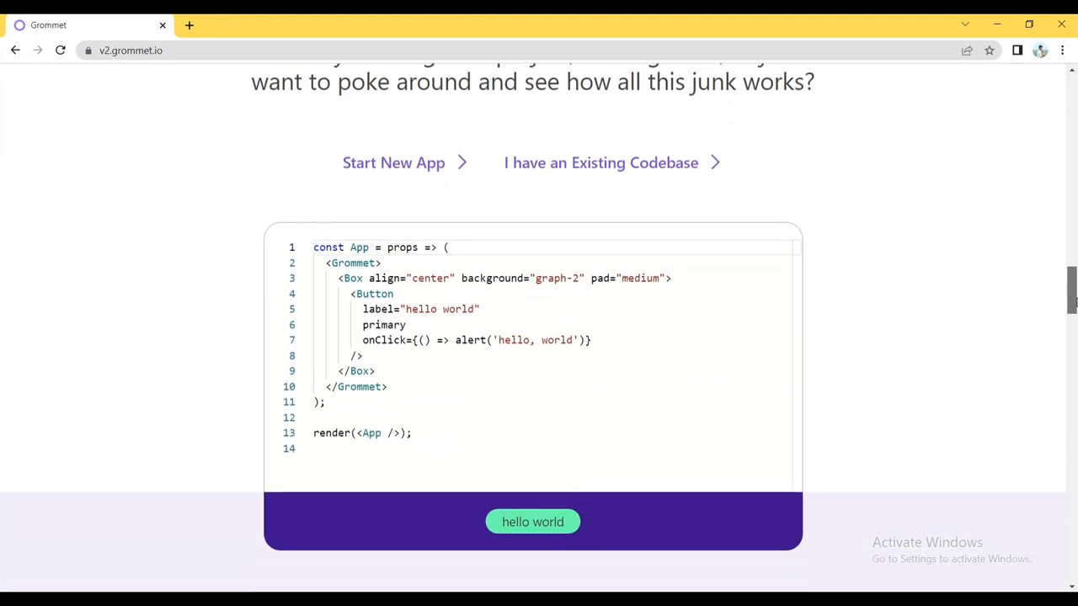
scroll("down", 3)
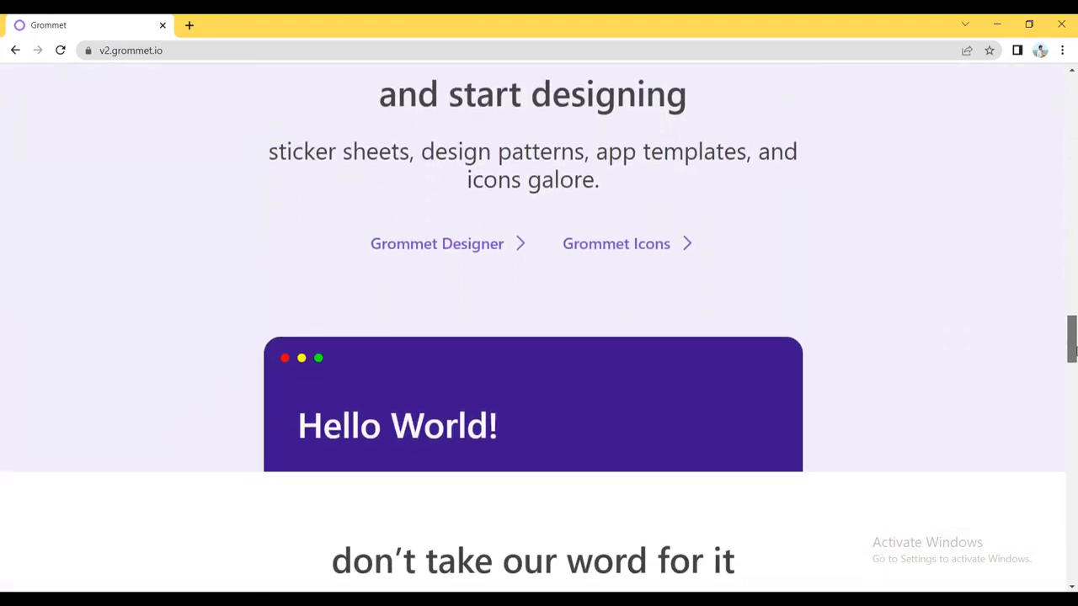
scroll("down", 3)
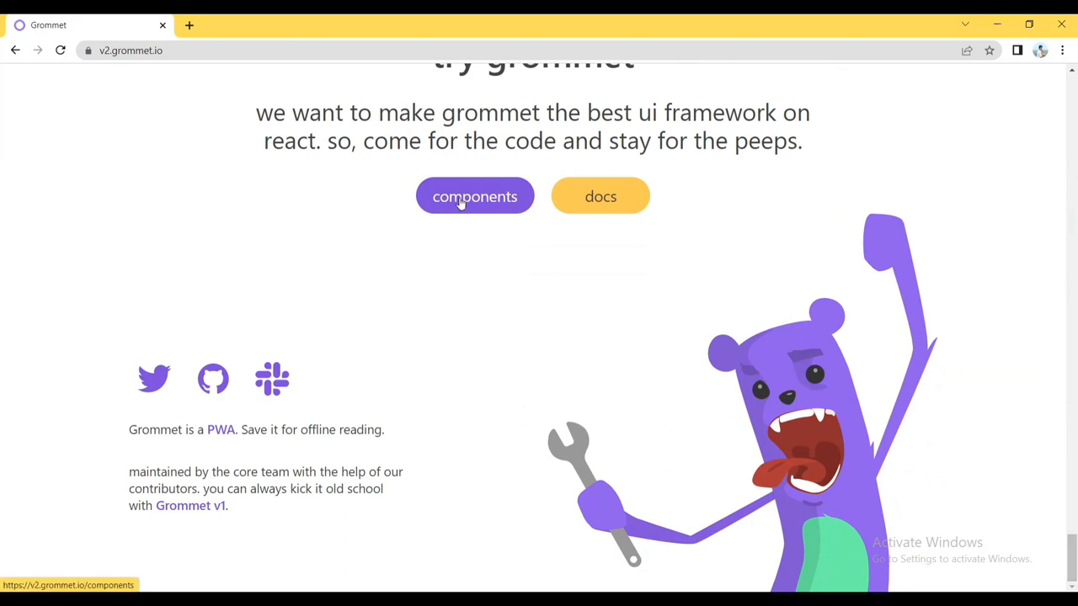
Step: Go to the Components catalogue and browse past Layout, Type and Controls to the Input group
left_click(475, 195)
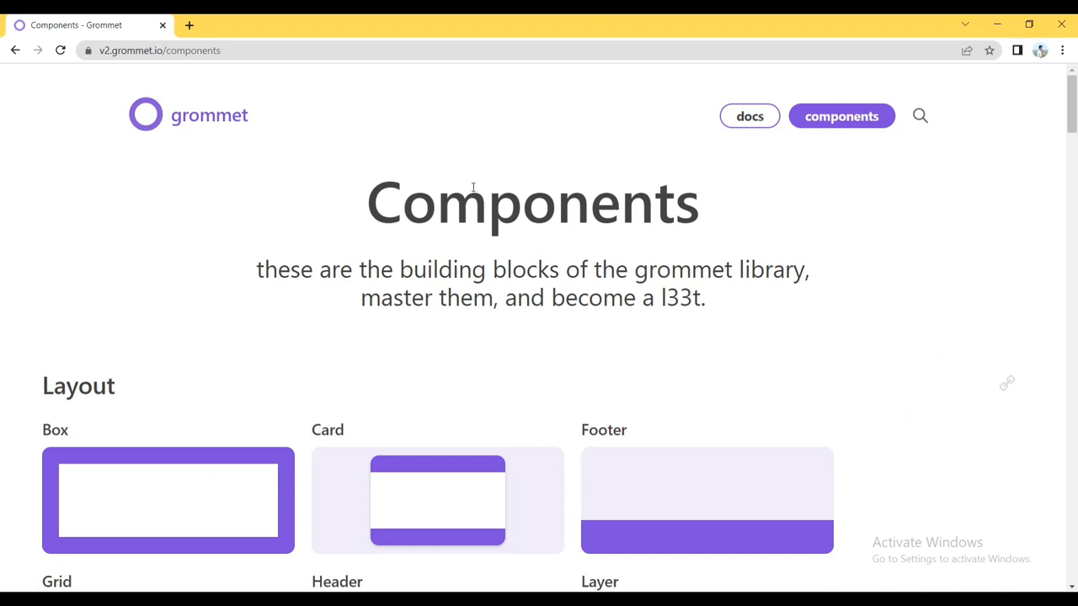
mouse_move(330, 384)
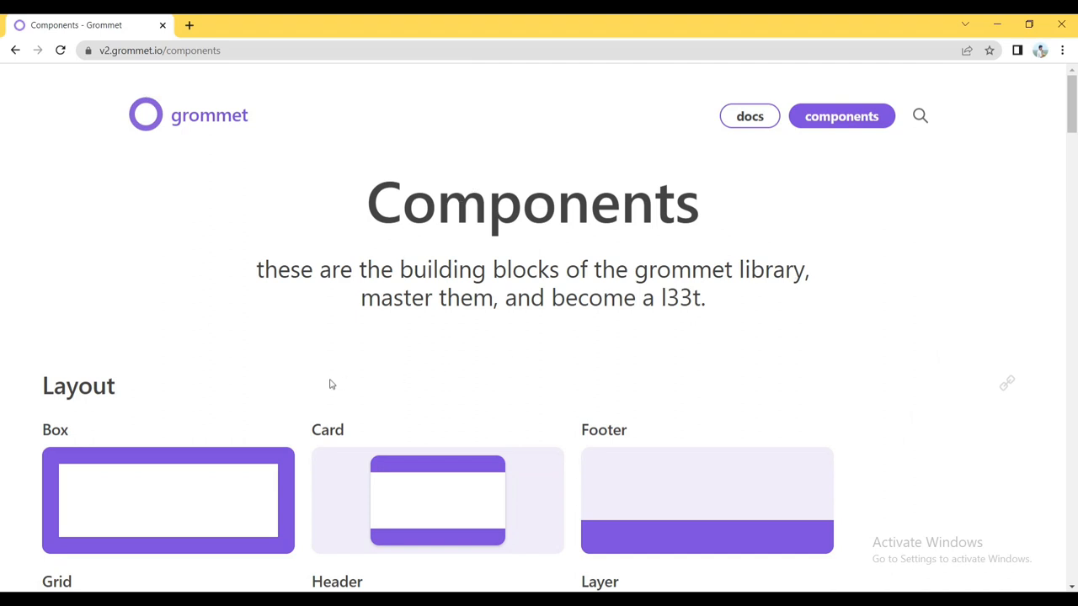
scroll("down", 3)
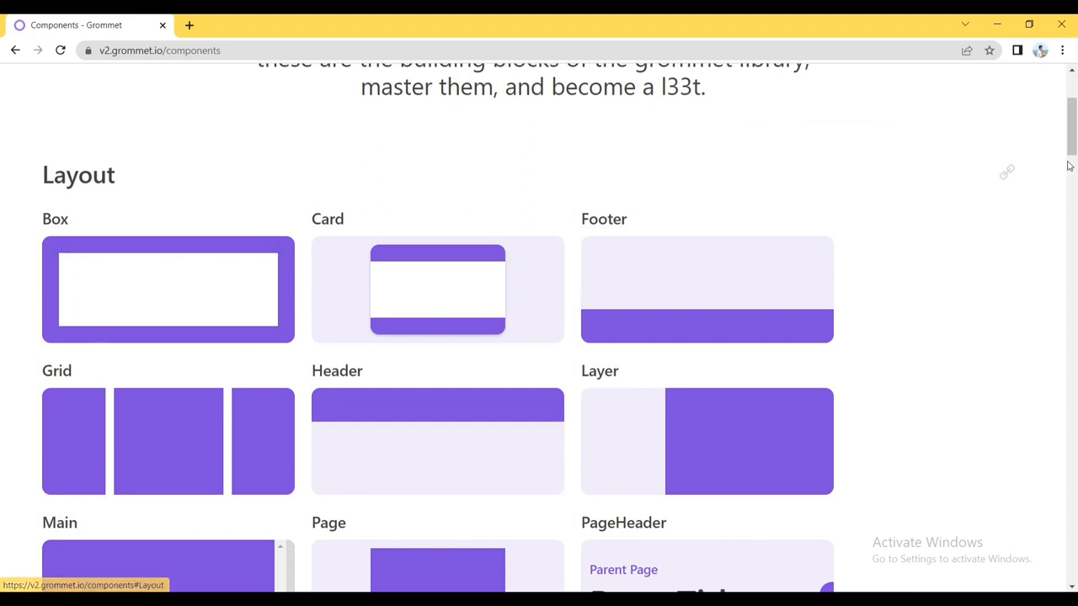
scroll("down", 3)
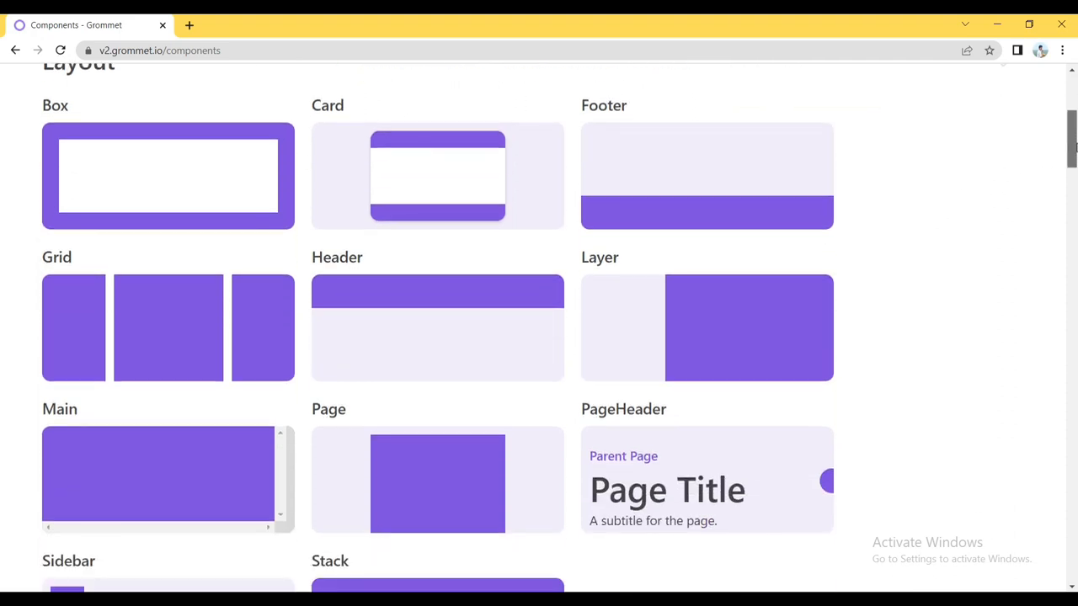
scroll("down", 3)
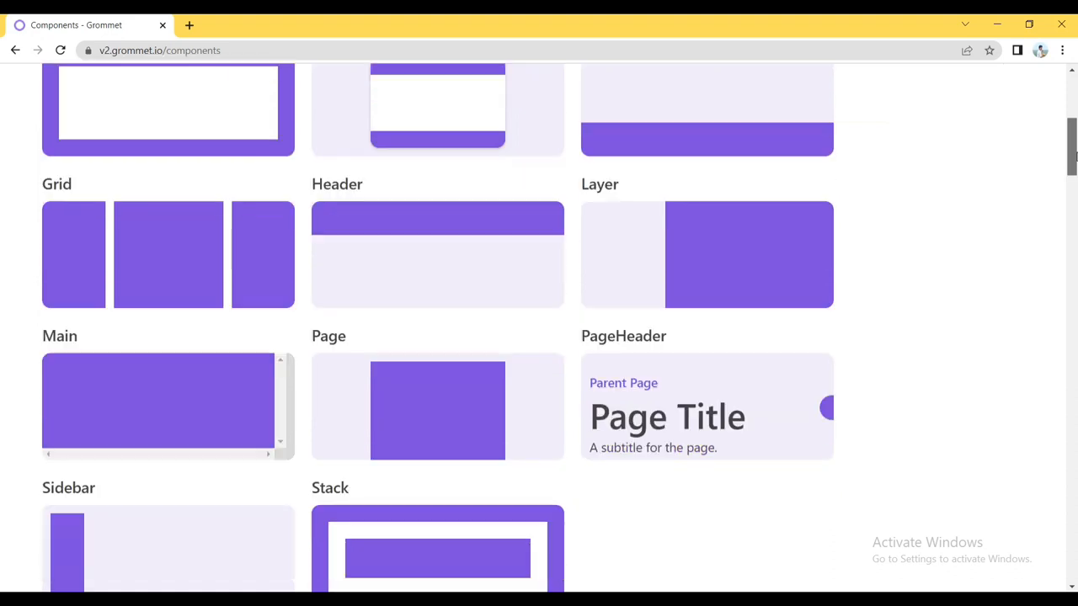
scroll("down", 3)
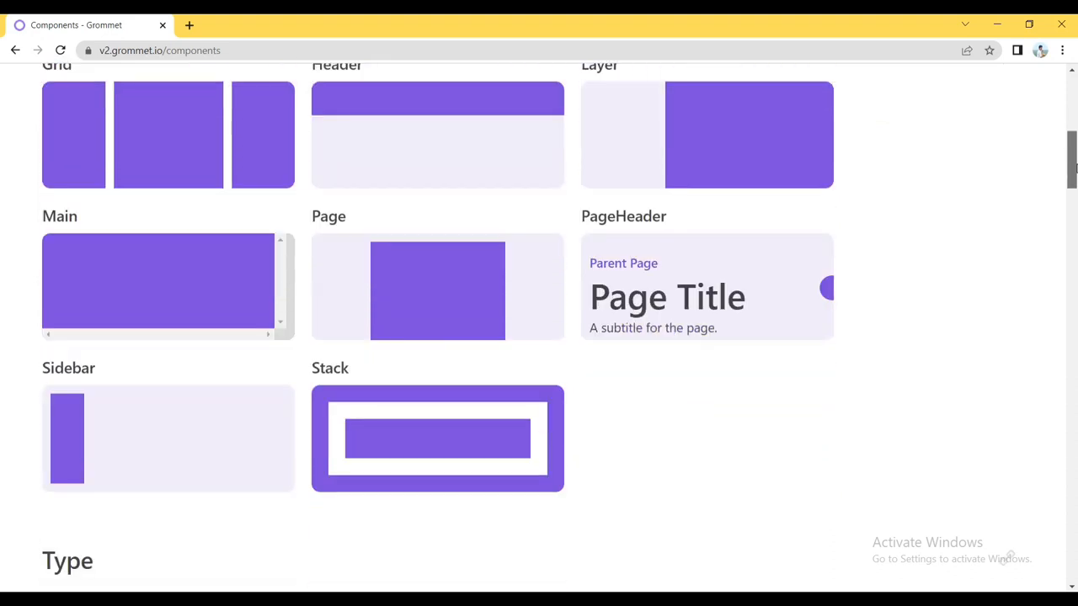
scroll("down", 3)
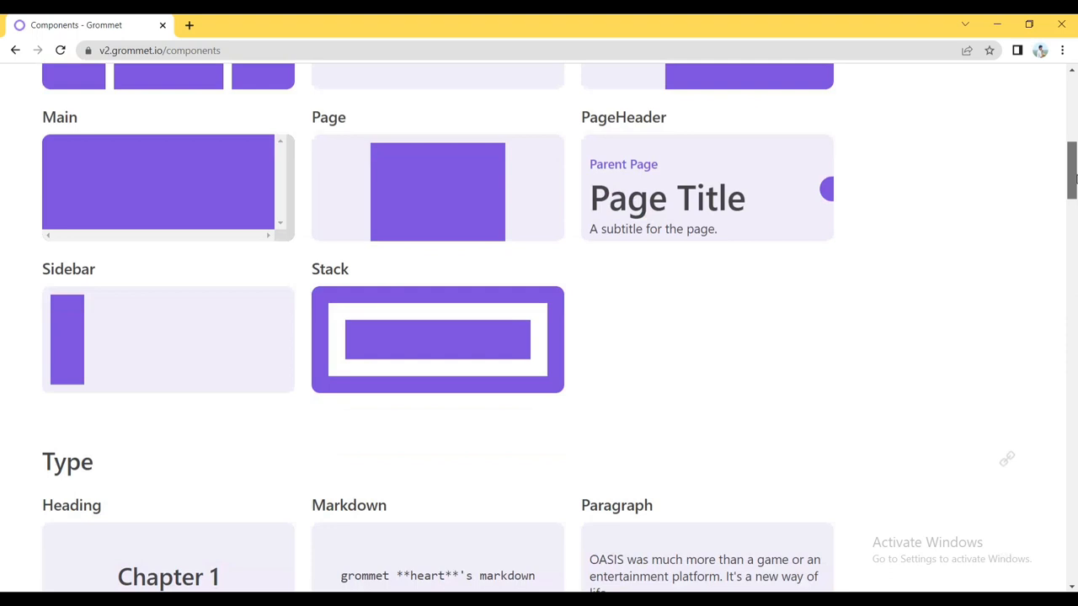
scroll("down", 3)
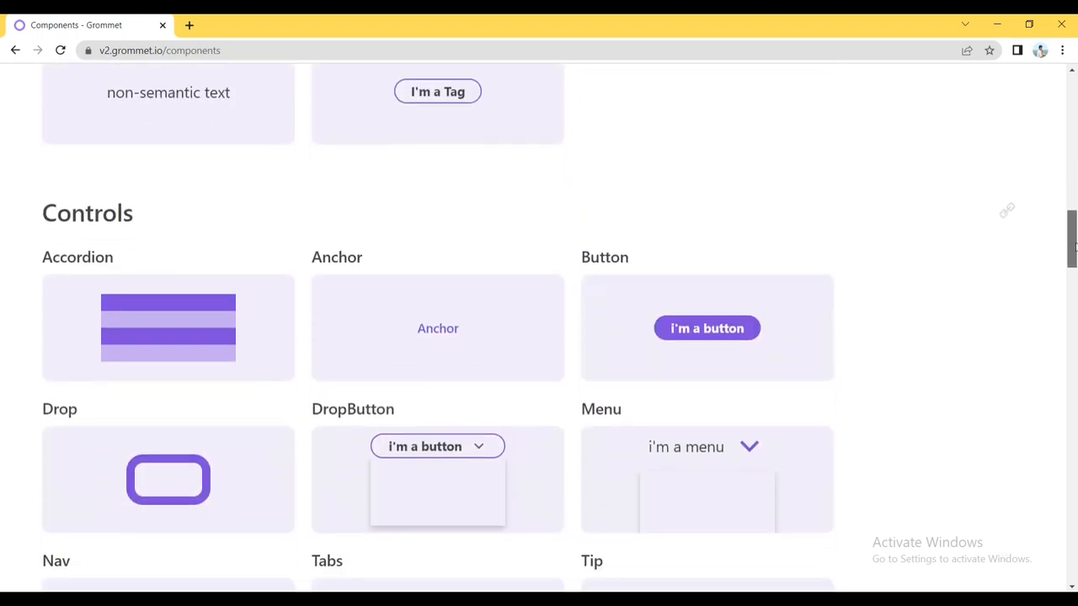
scroll("down", 3)
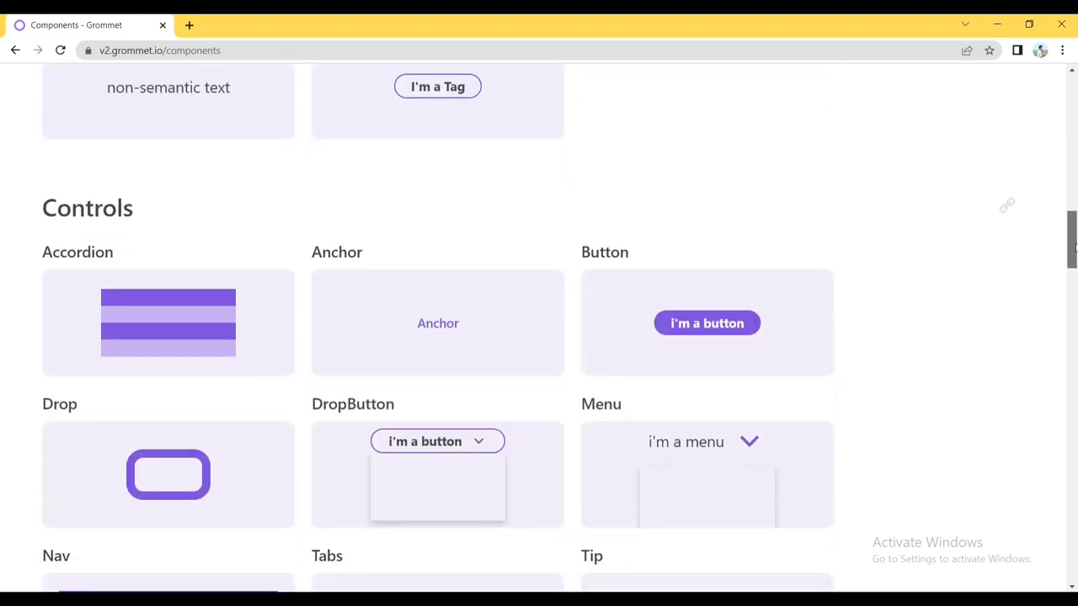
scroll("down", 3)
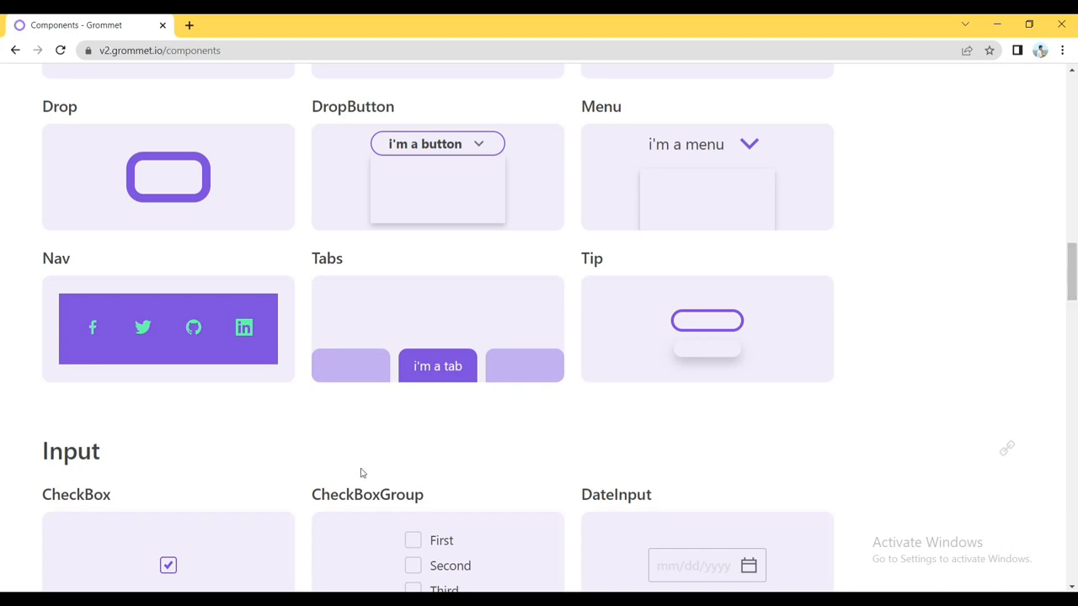
mouse_move(413, 401)
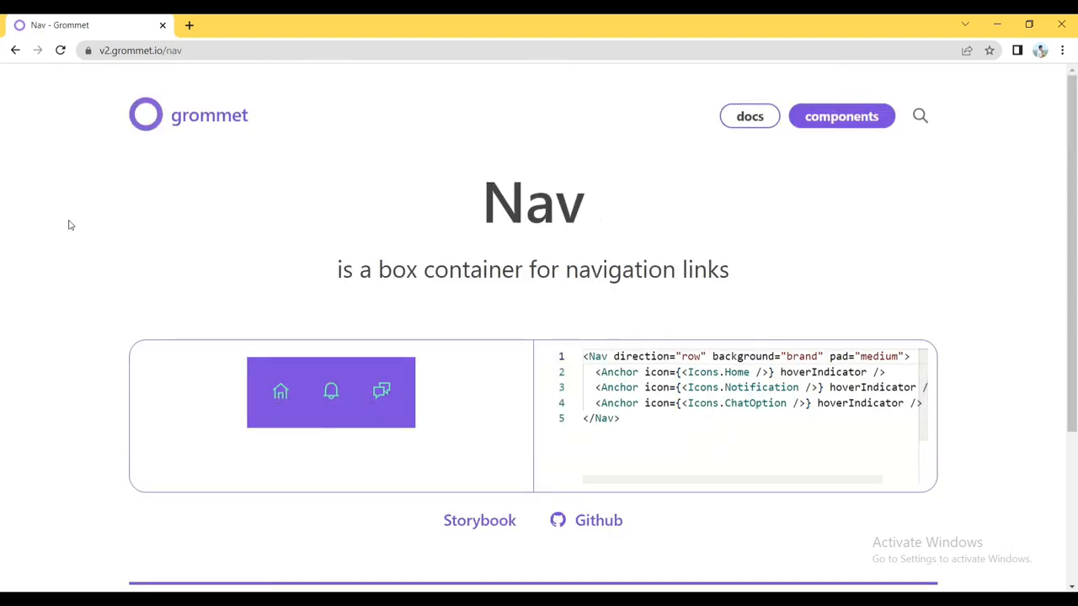
Step: From the Nav page return to Components, go to DateInput and focus its example date field (01/26/2023)
left_click(842, 114)
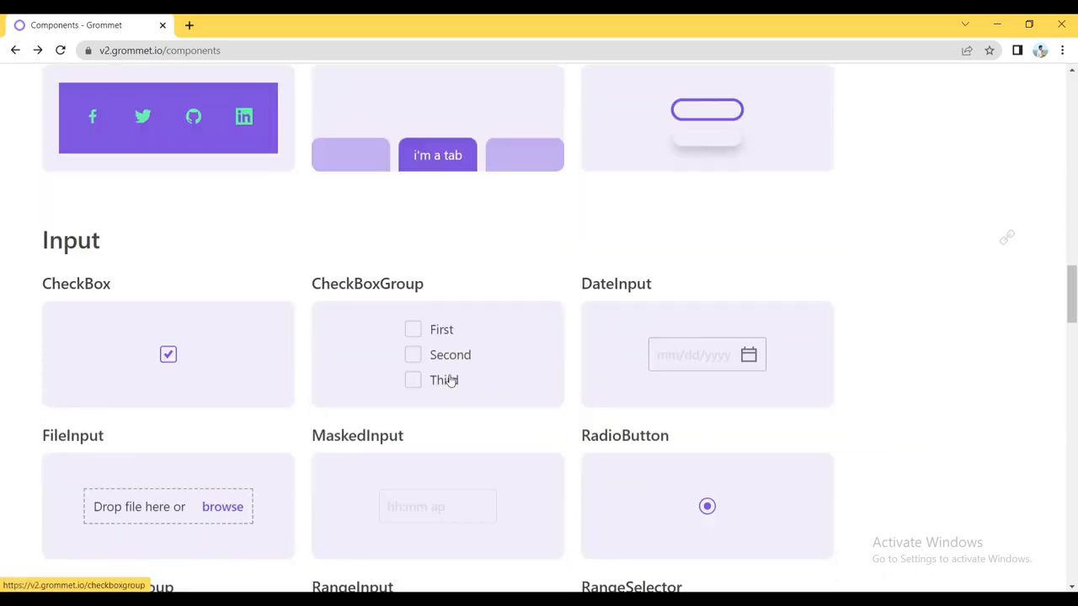
left_click(616, 283)
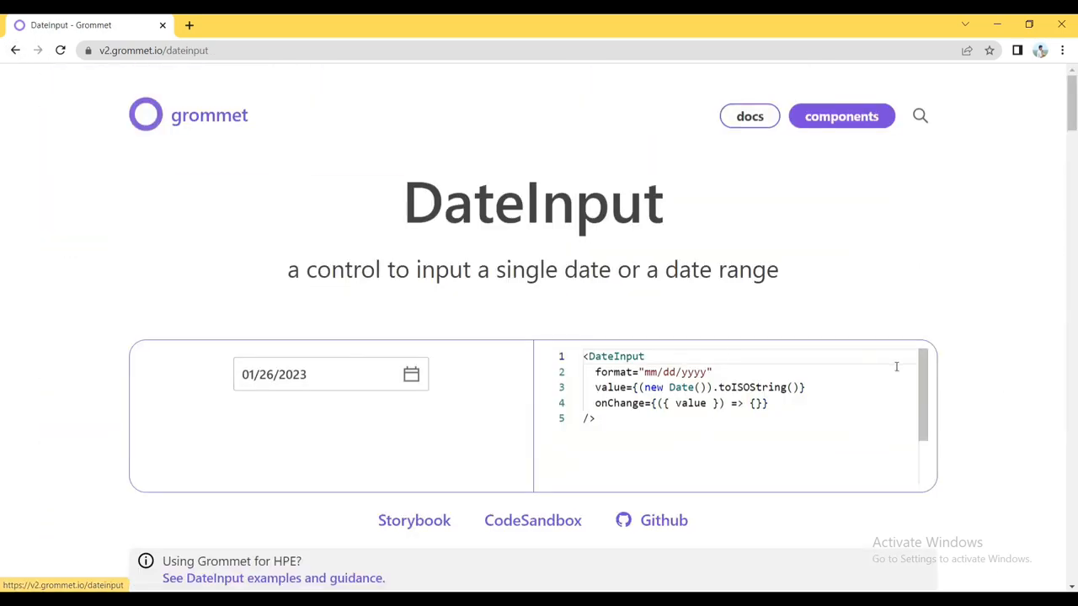
left_click(317, 374)
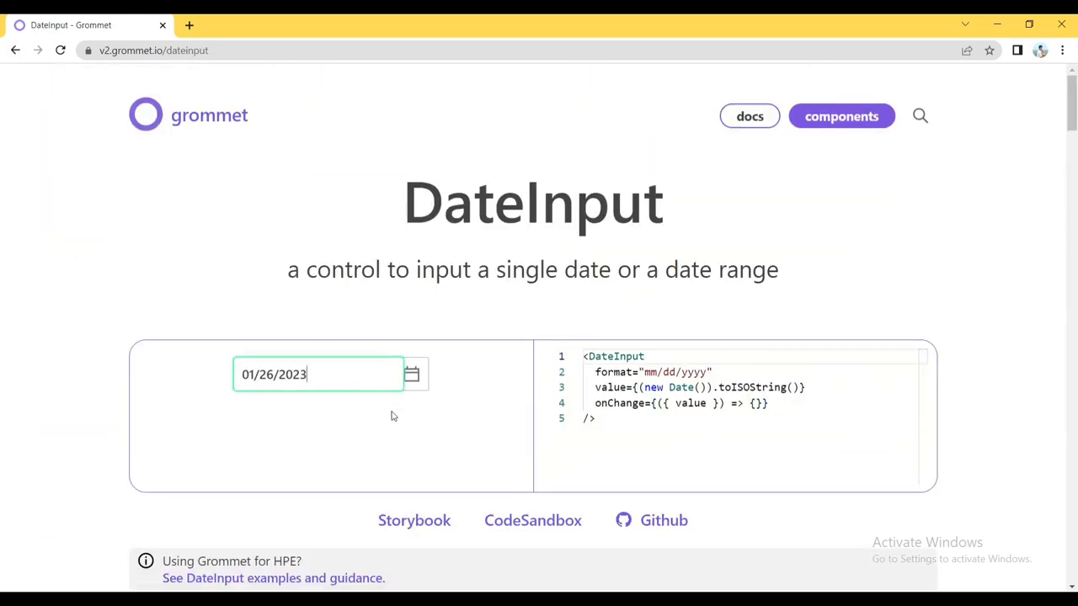